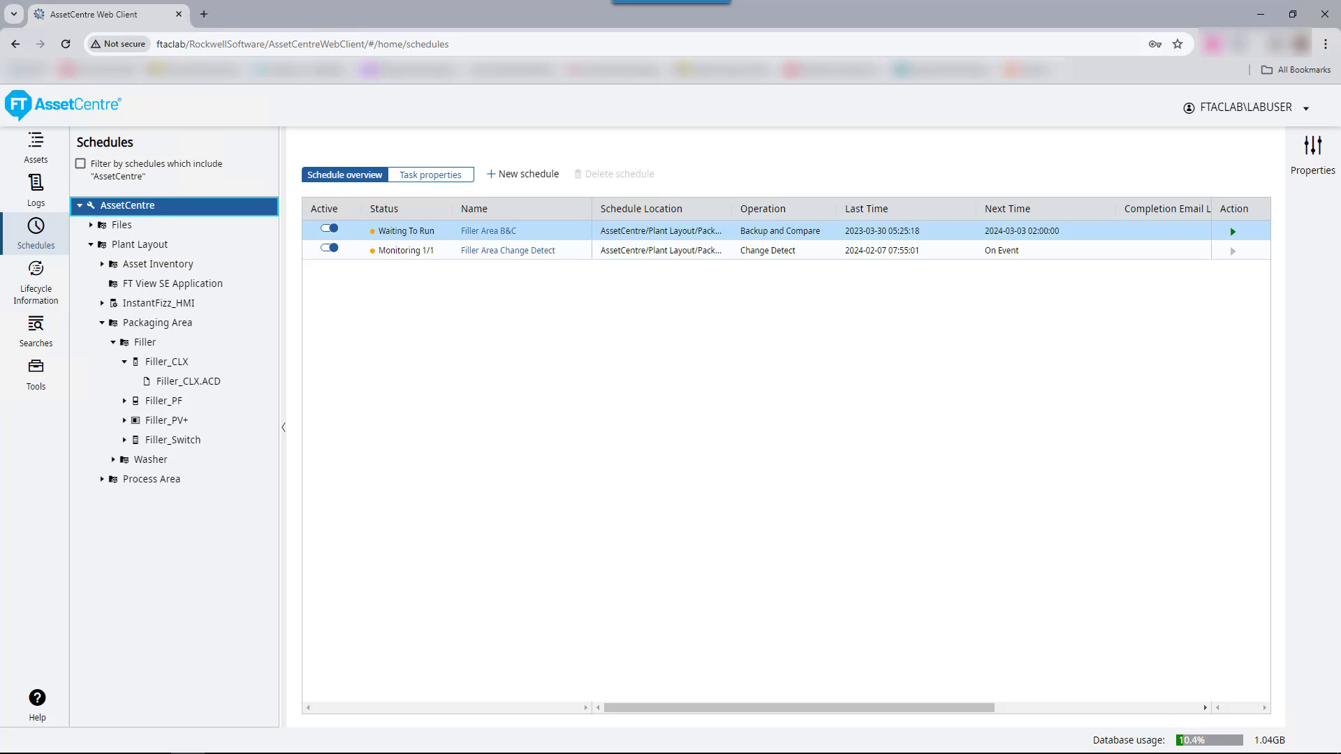
Select the Packaging Area/Filler location and begin a new schedule there
left_click(145, 342)
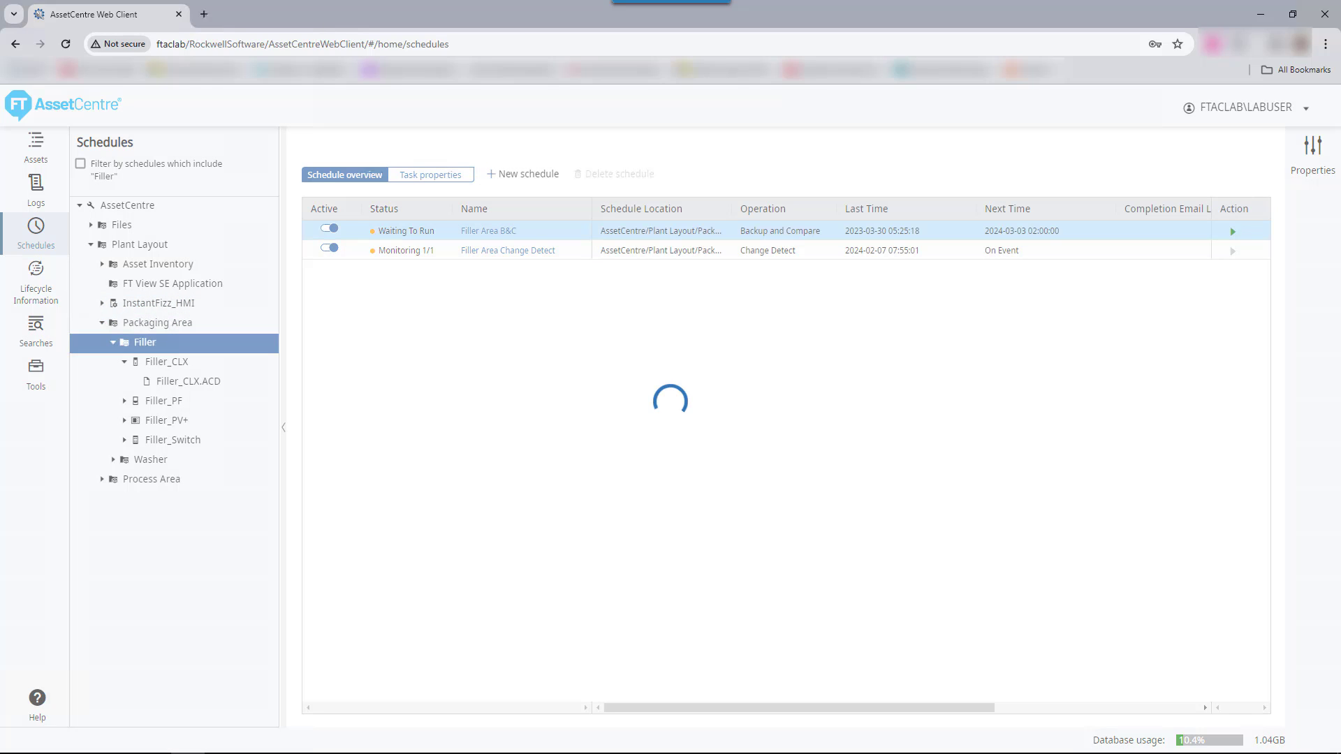
left_click(522, 174)
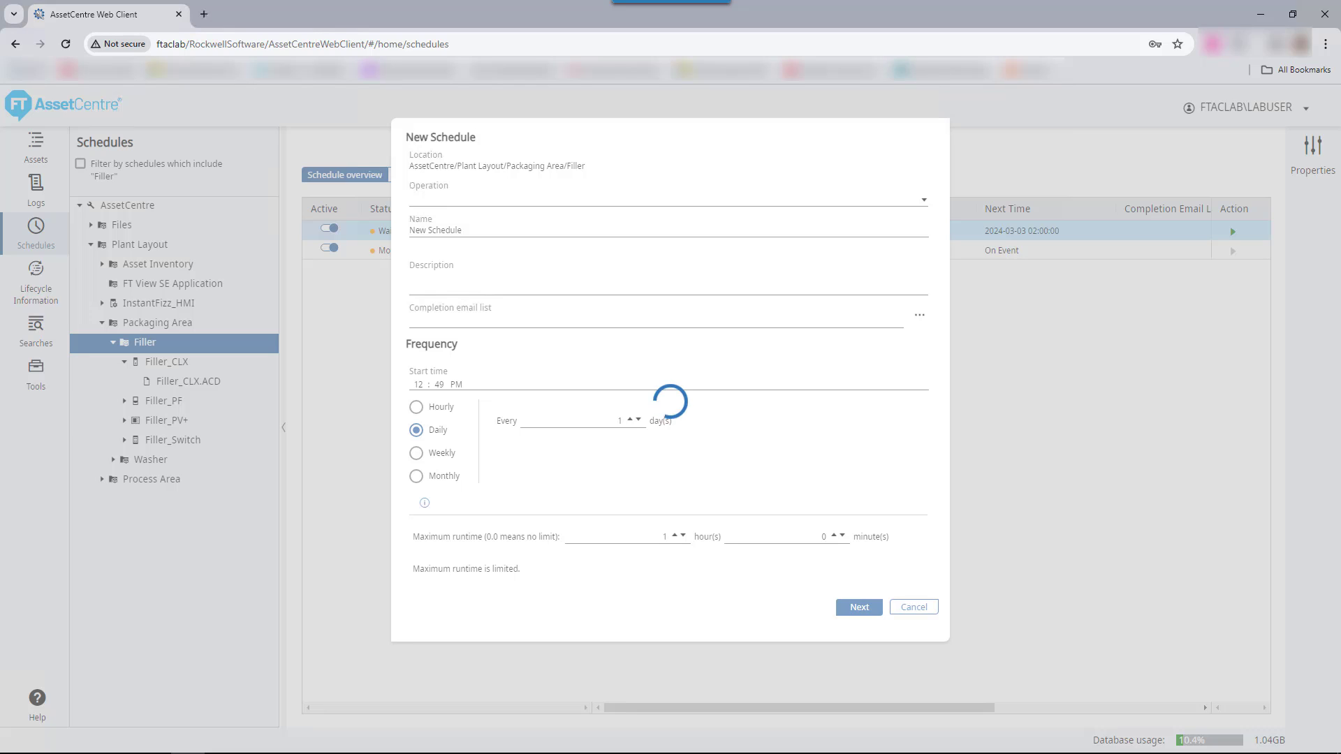
Set the operation to Disaster Recovery - Backup, then reopen the operation list to browse
left_click(667, 198)
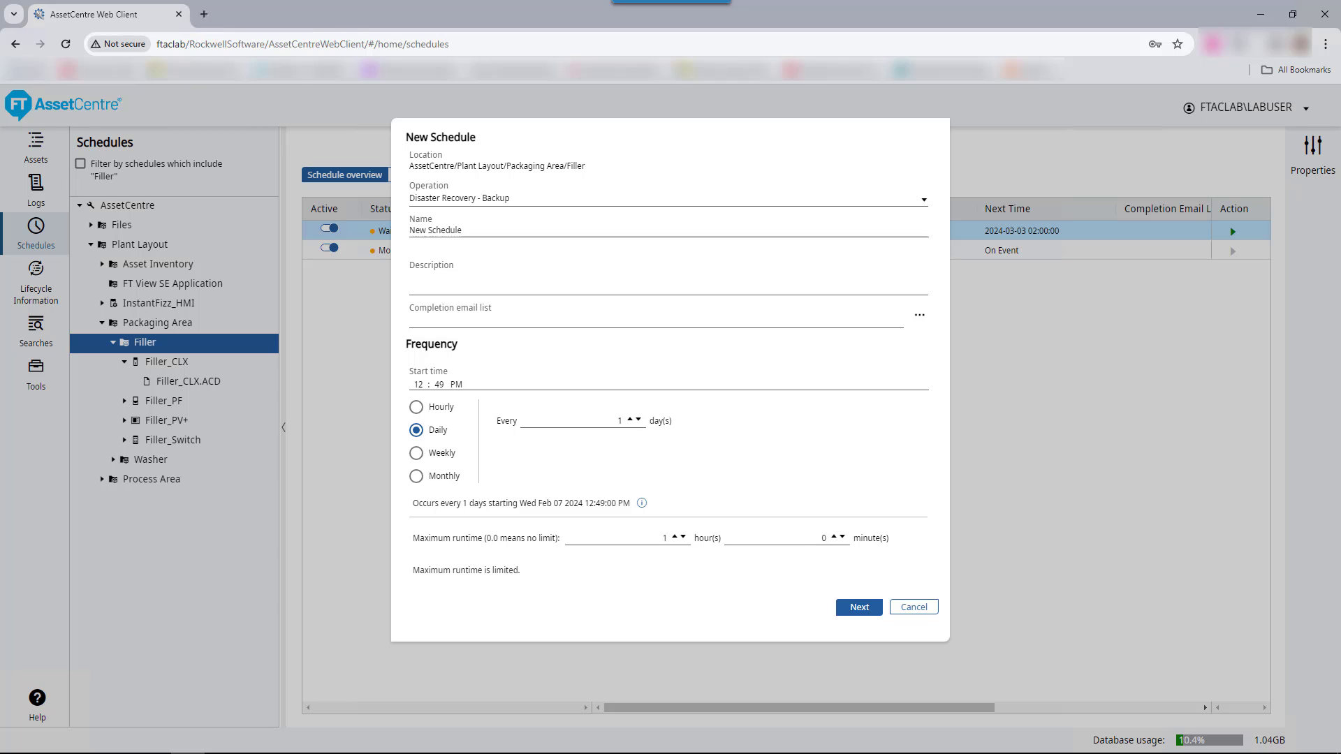
left_click(923, 199)
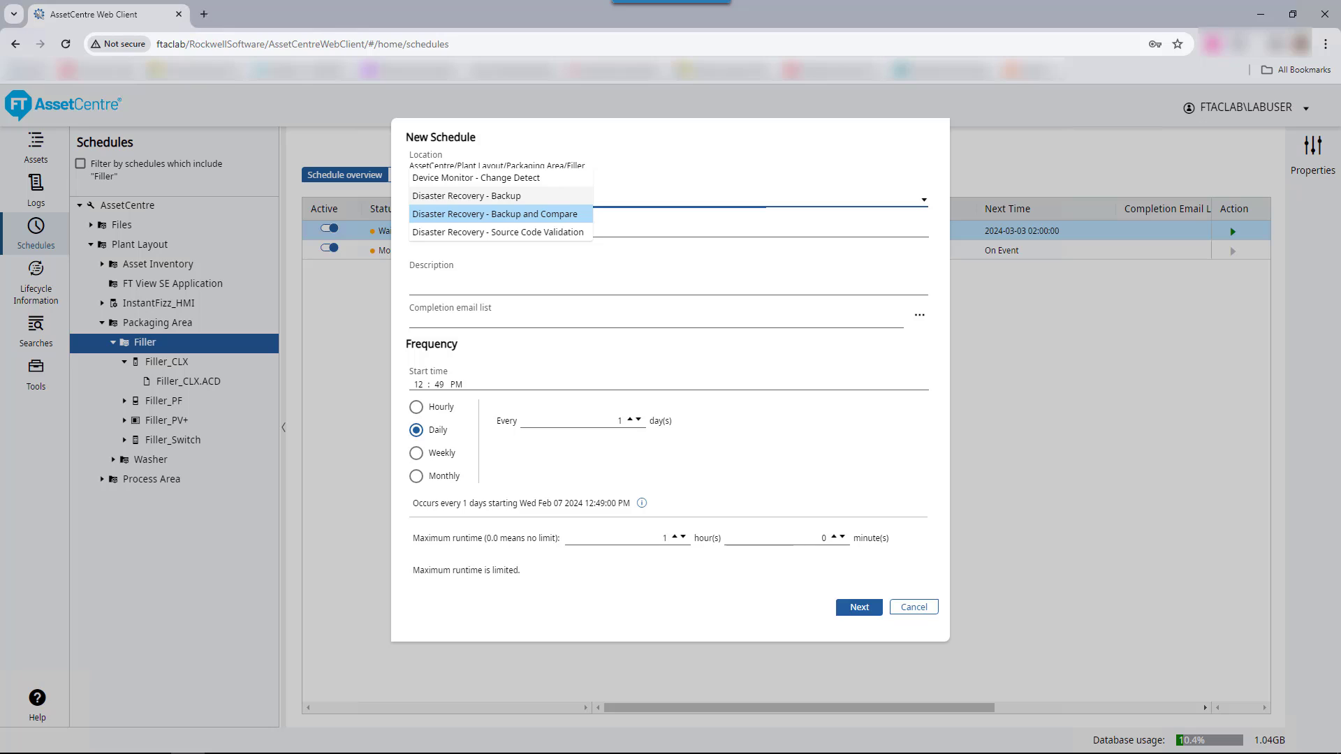
Pick Disaster Recovery - Source Code Validation as the operation and reopen the list
left_click(498, 232)
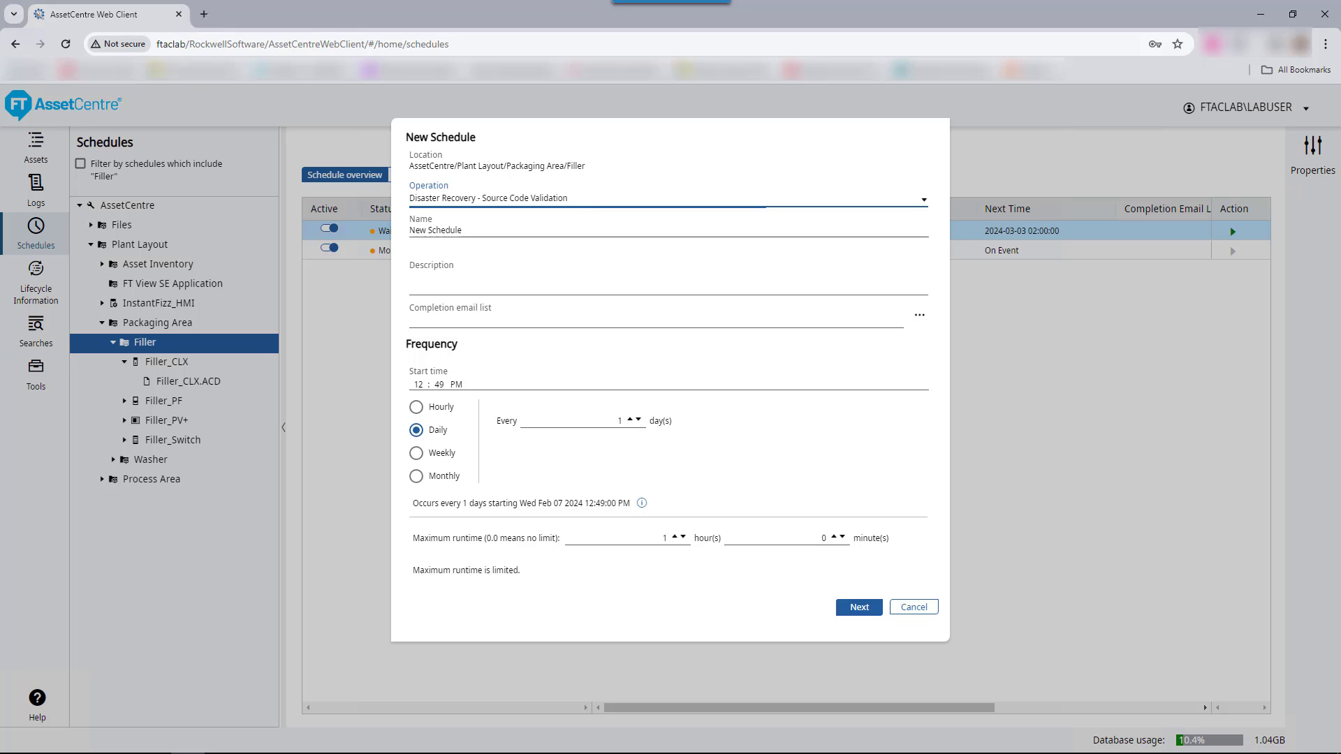
left_click(922, 198)
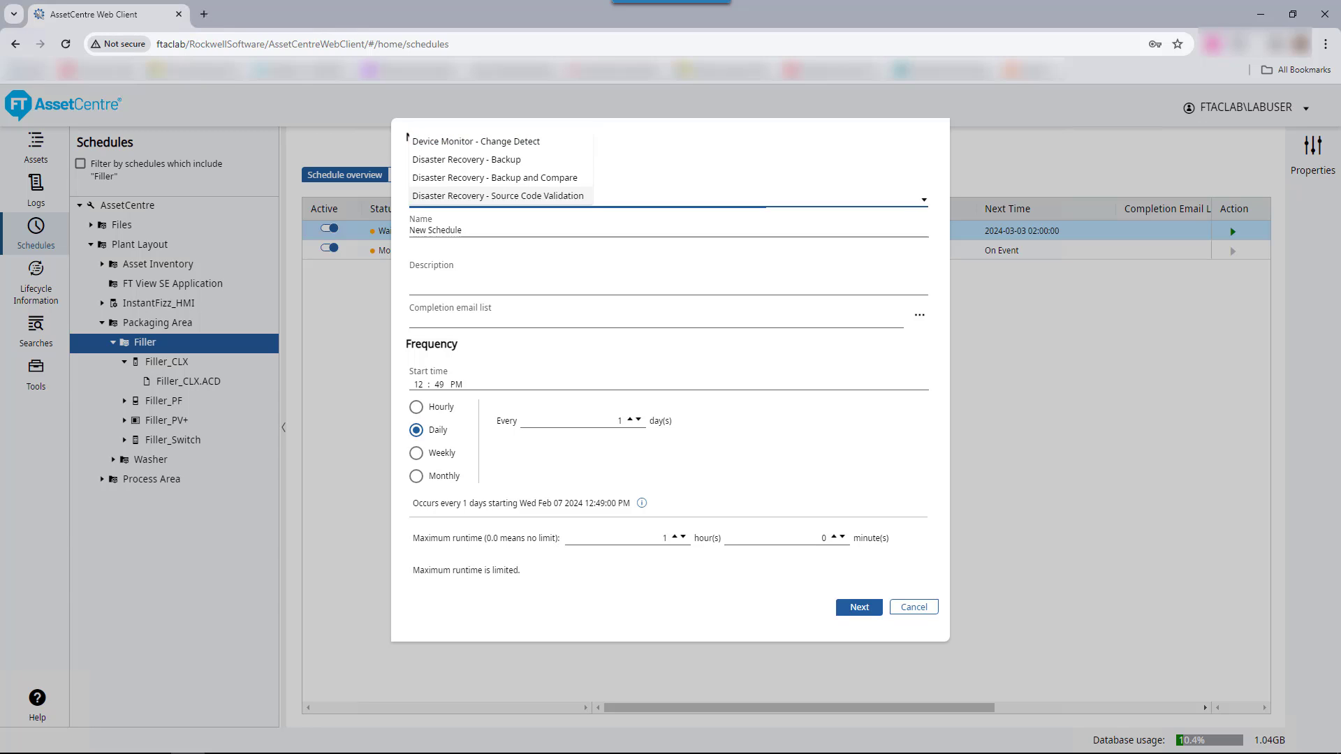
mouse_move(495, 178)
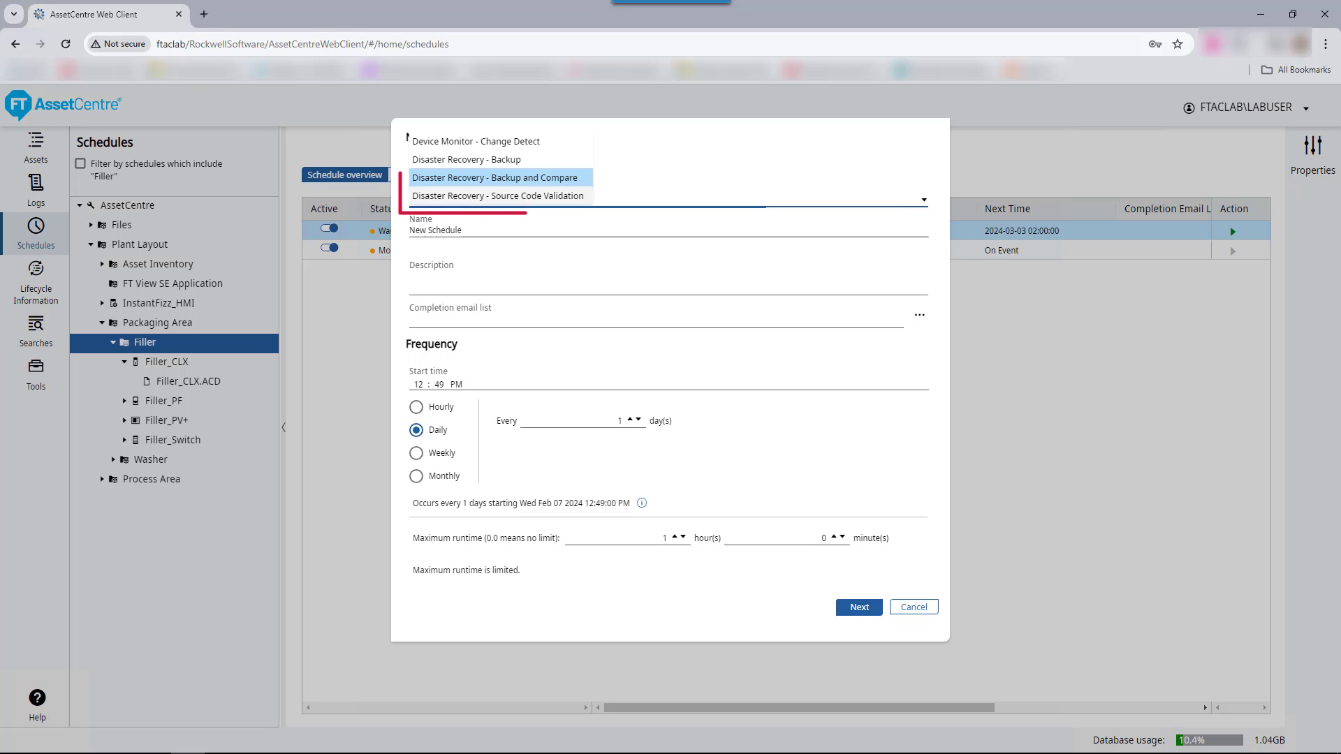
Choose Backup and Compare, name it 'Filler section backup and compare', and add email recipients
left_click(498, 176)
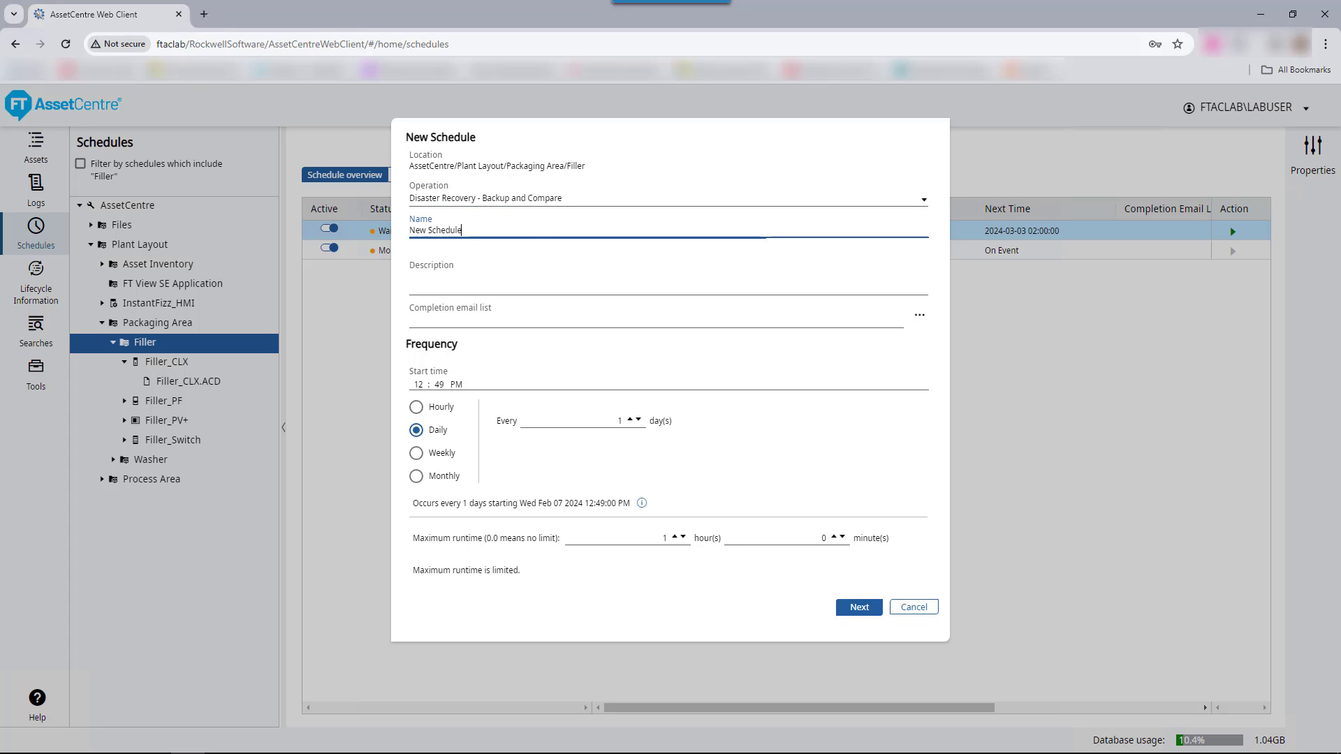
type("Filler section backup and compare")
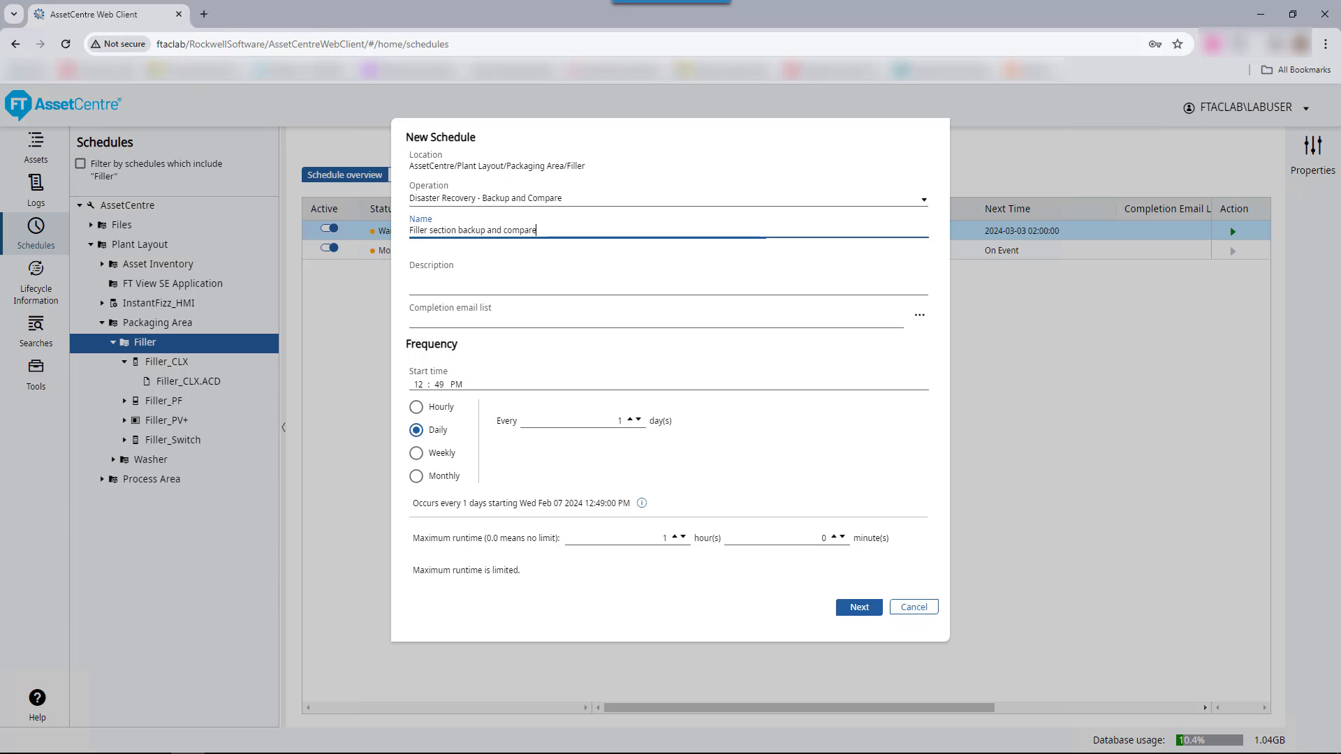
left_click(920, 314)
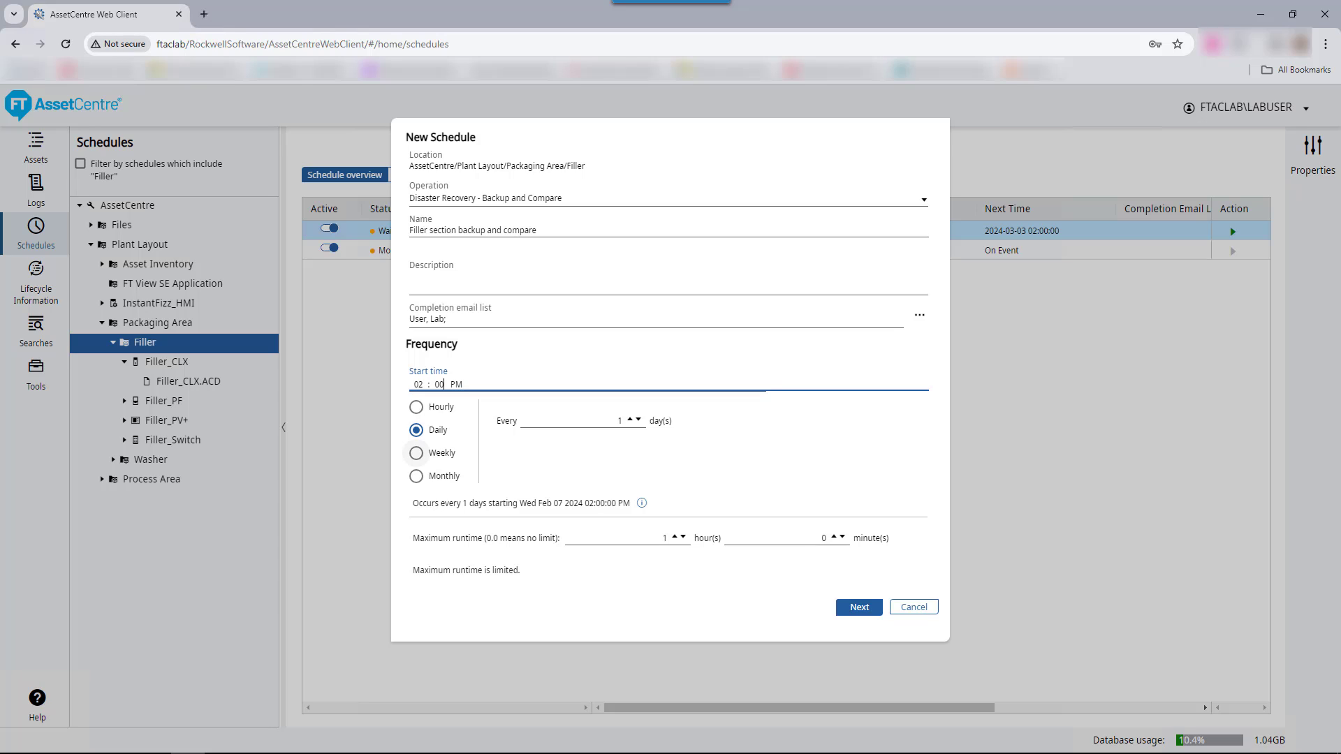
Make the schedule repeat weekly on Sundays only at 2:00 PM, then continue to assets
left_click(416, 452)
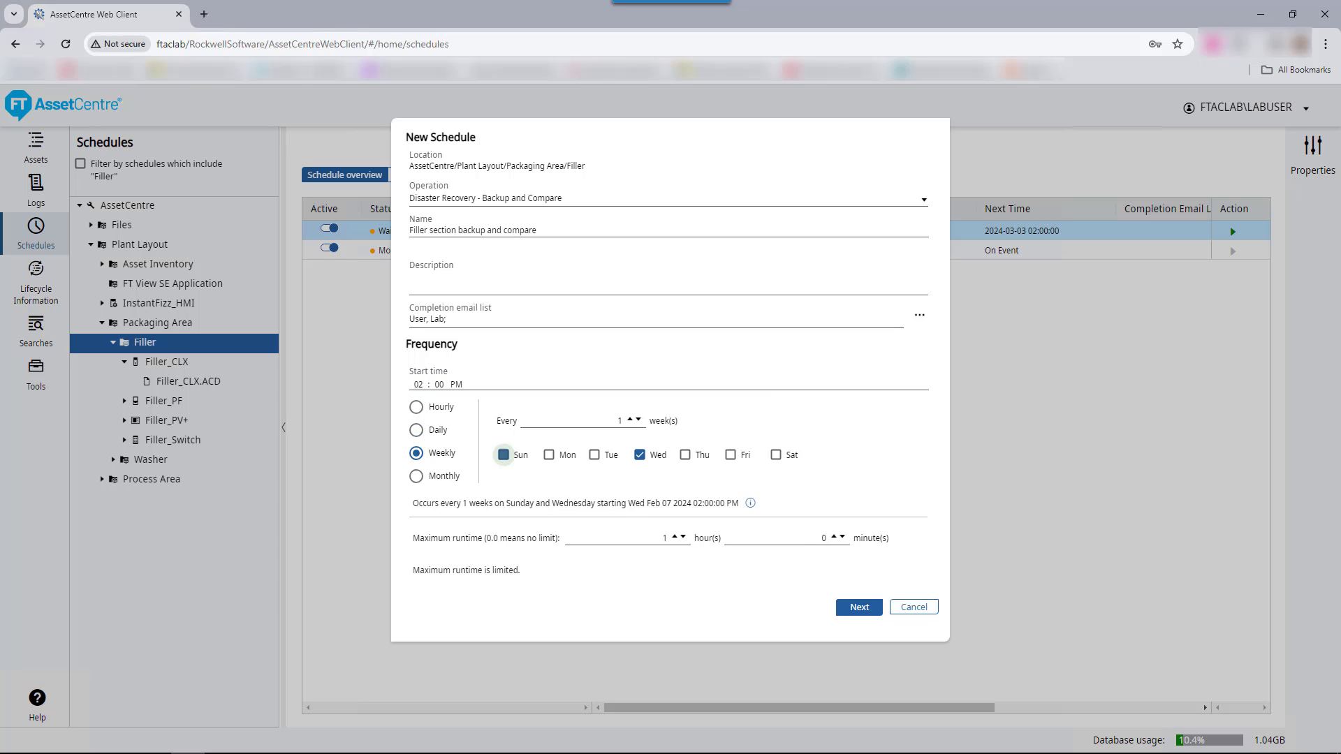
left_click(640, 454)
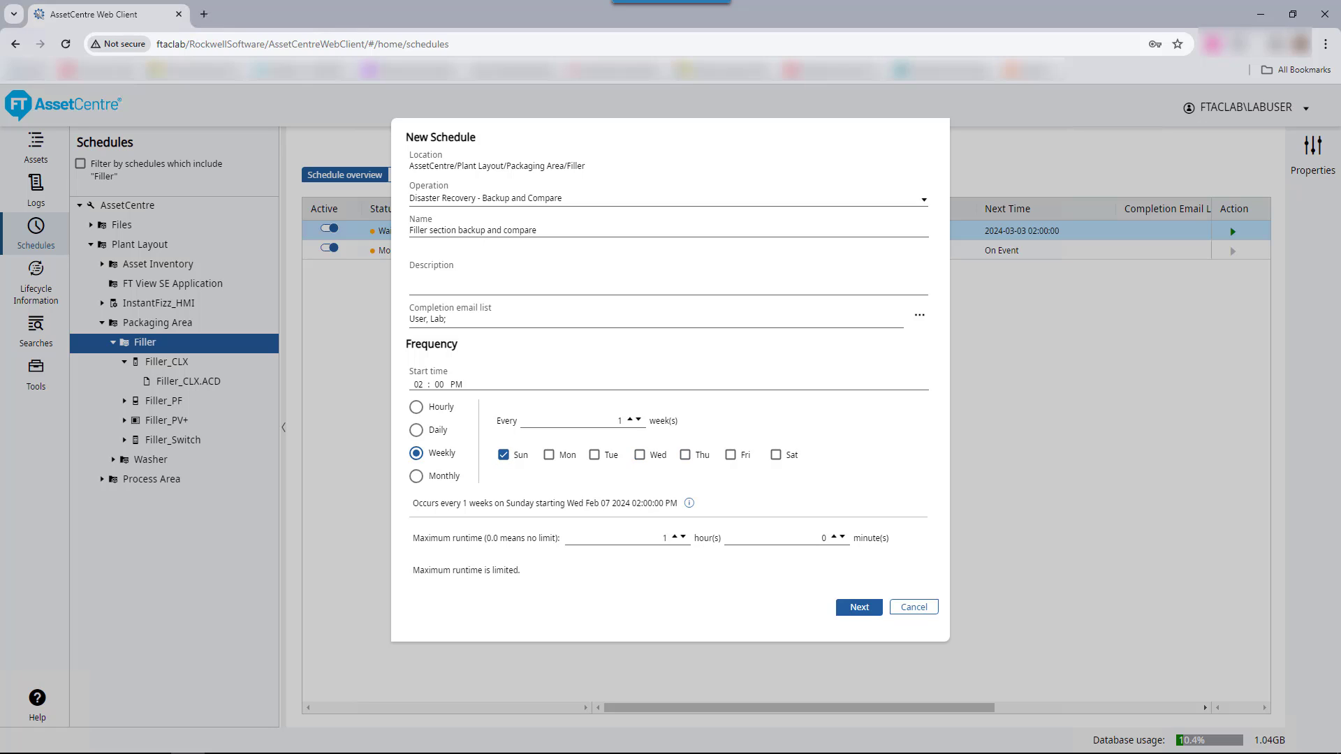
left_click(858, 607)
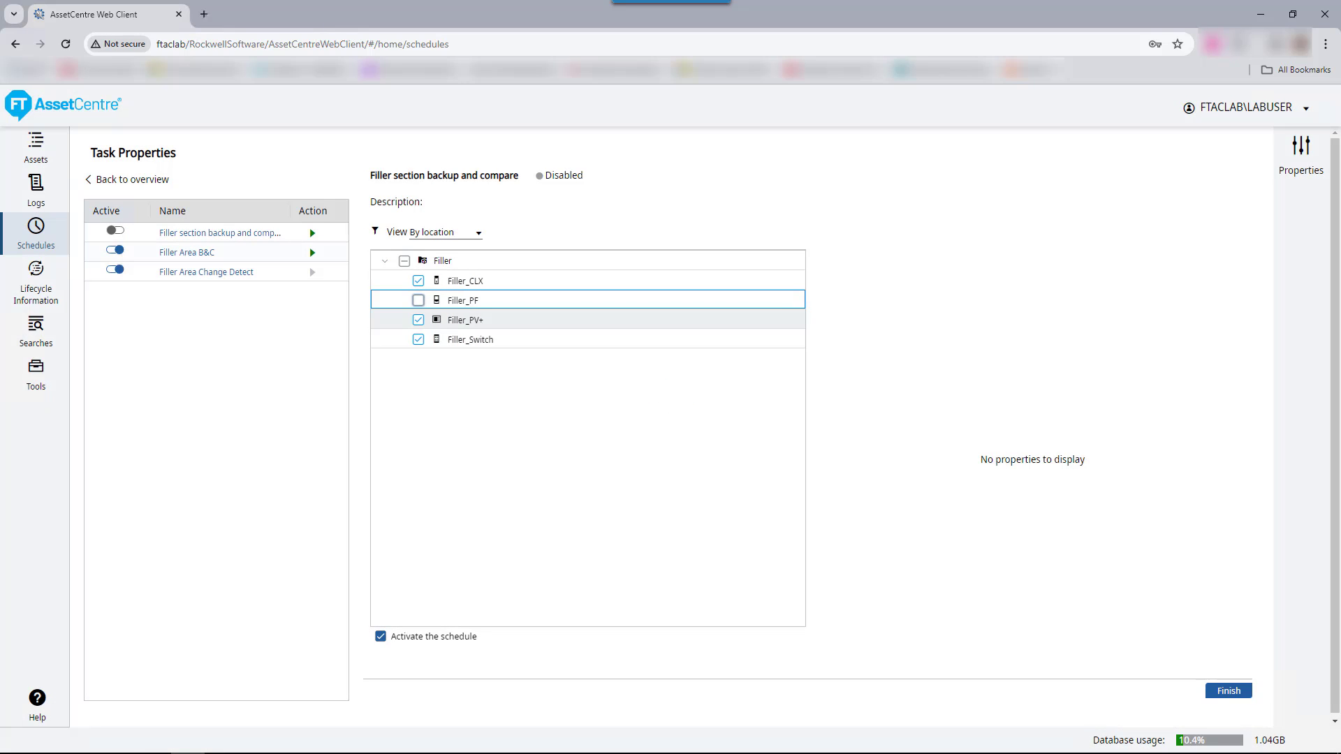
Keep only Filler_CLX, promote new uploads to master, pick difference recipients, and finish activated
left_click(465, 319)
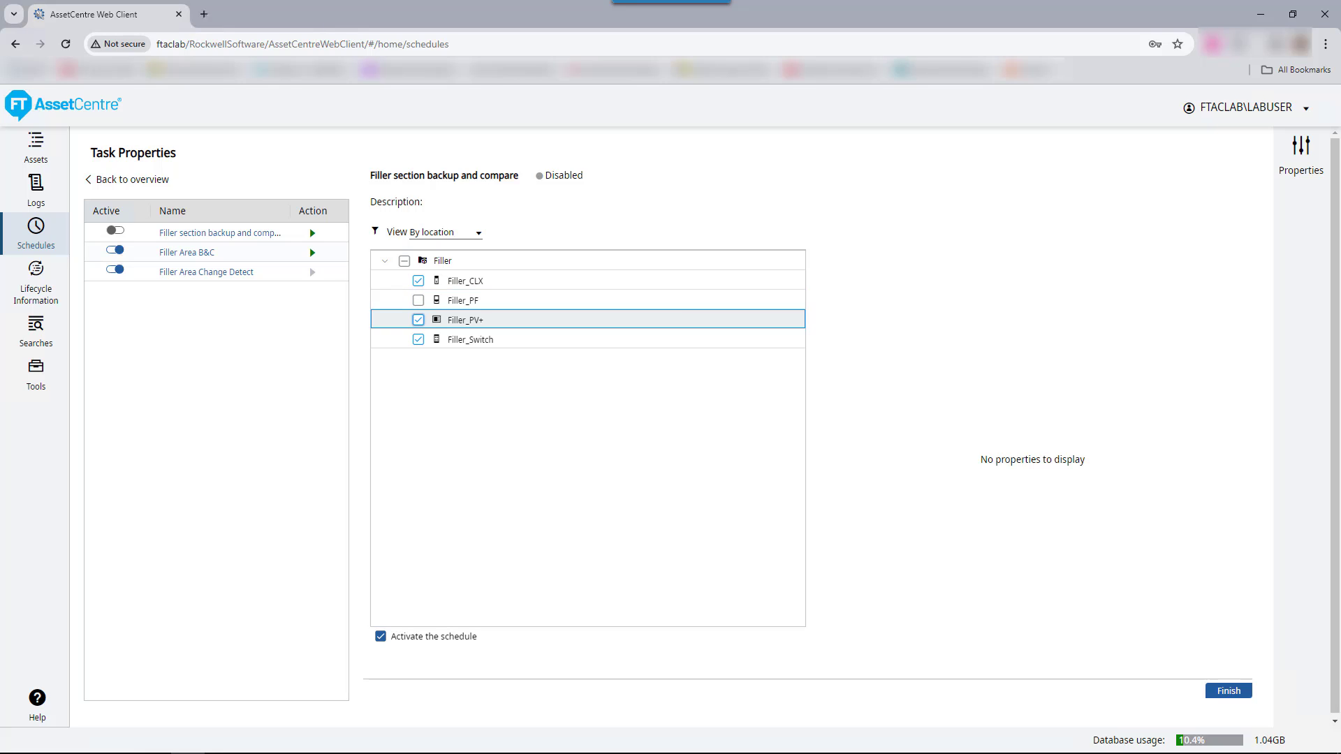
left_click(465, 280)
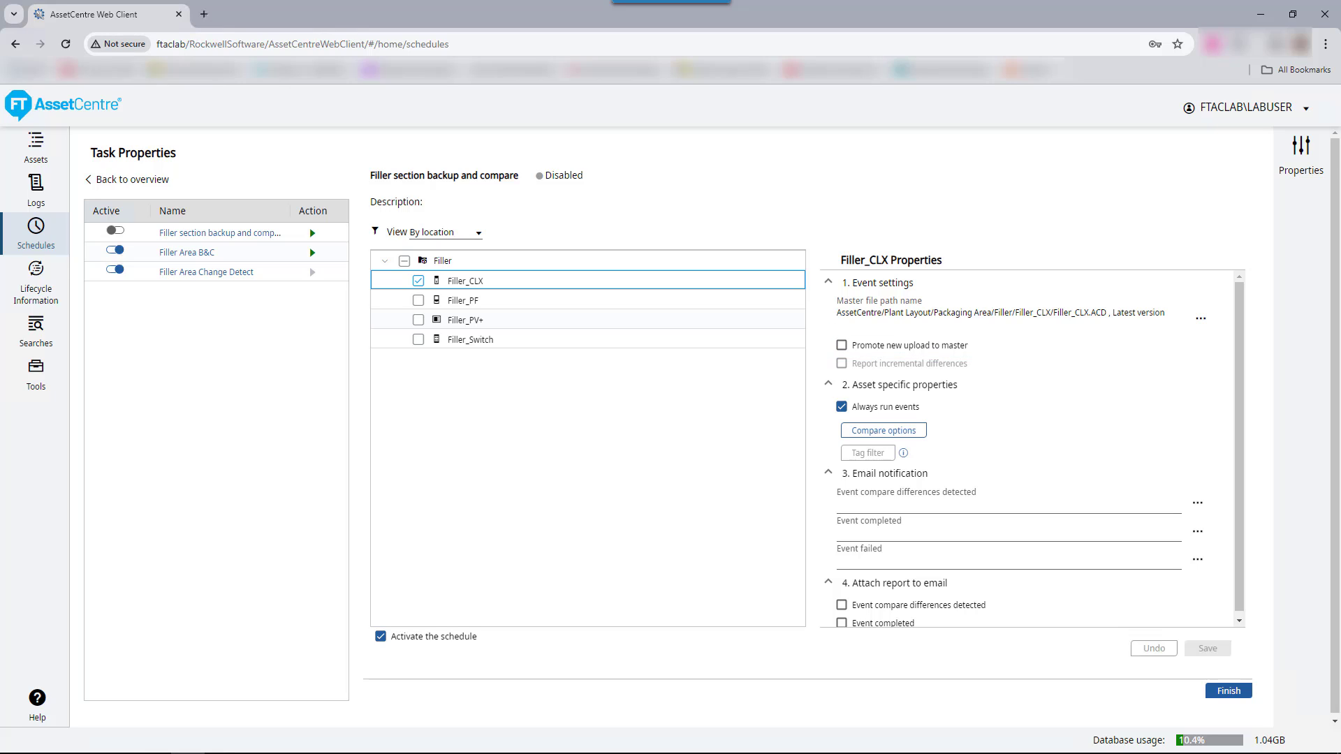
left_click(842, 344)
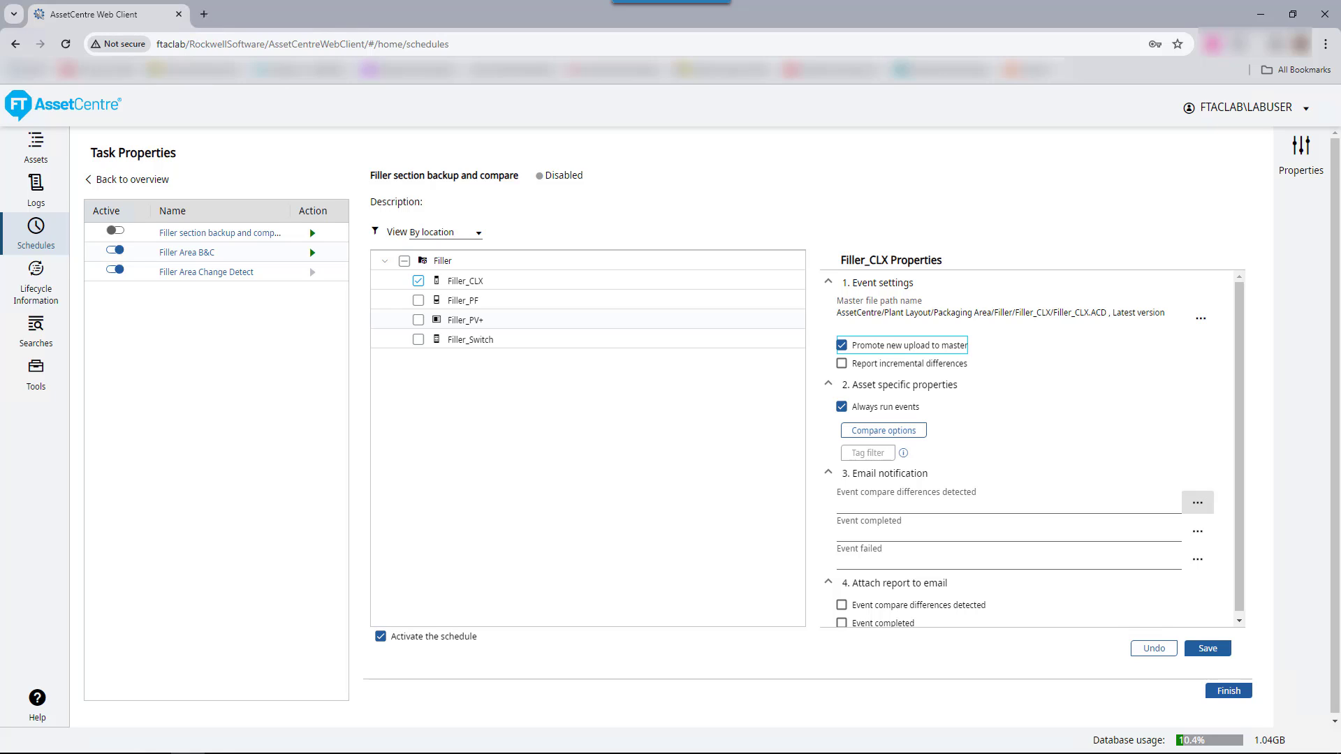
left_click(1196, 502)
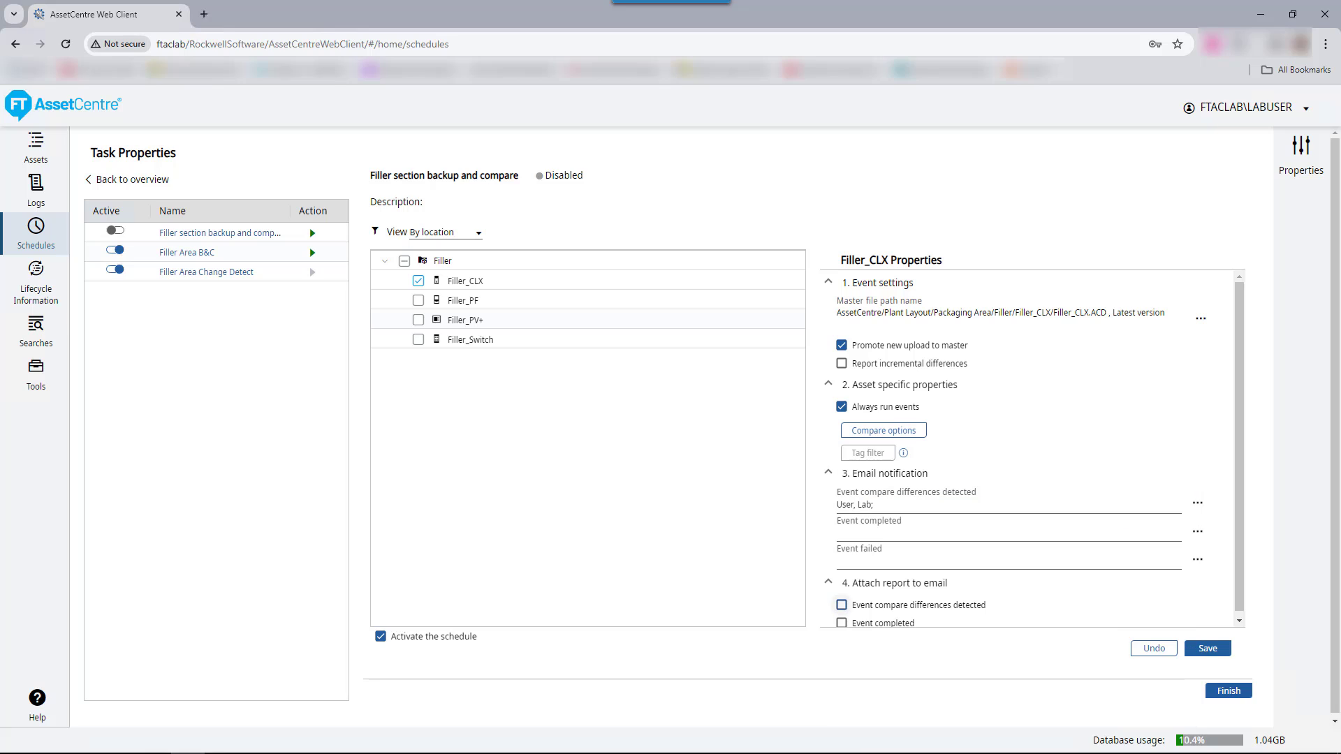
left_click(842, 605)
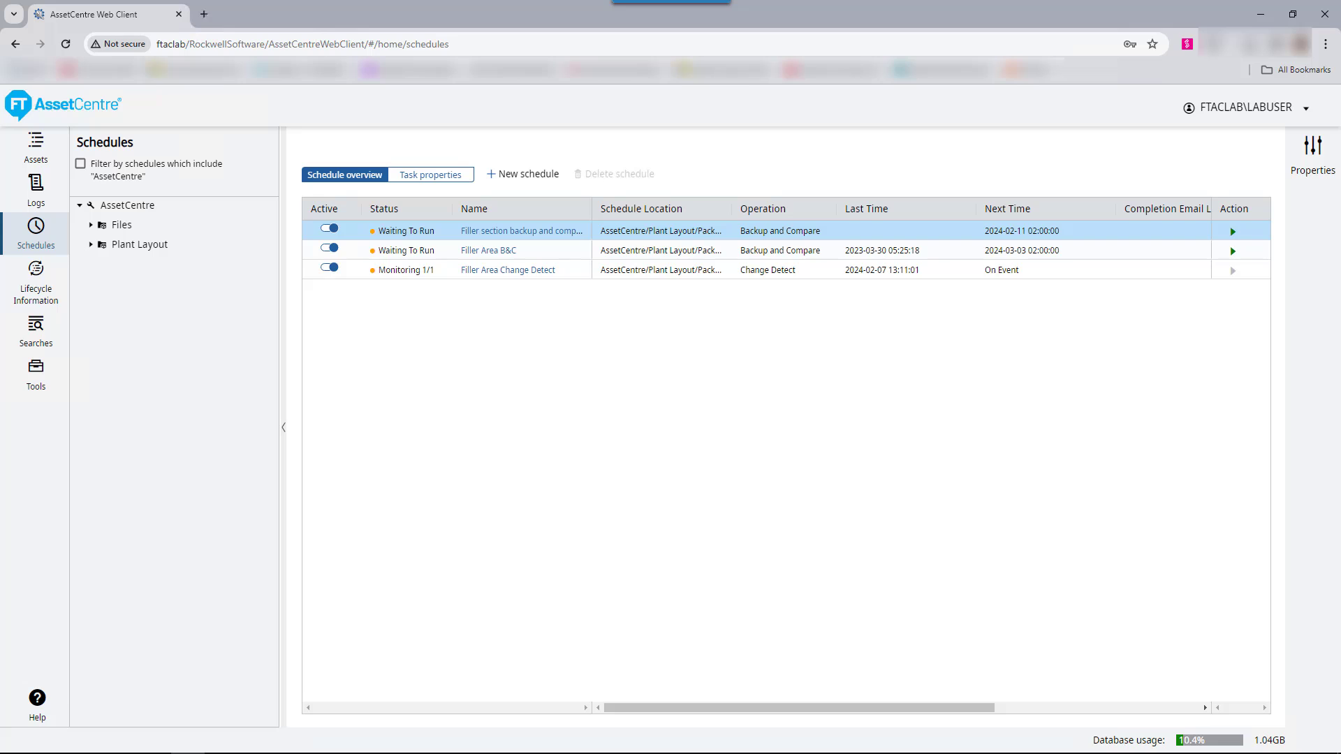
Run Filler section backup and compare immediately, then view its Task properties
left_click(1233, 230)
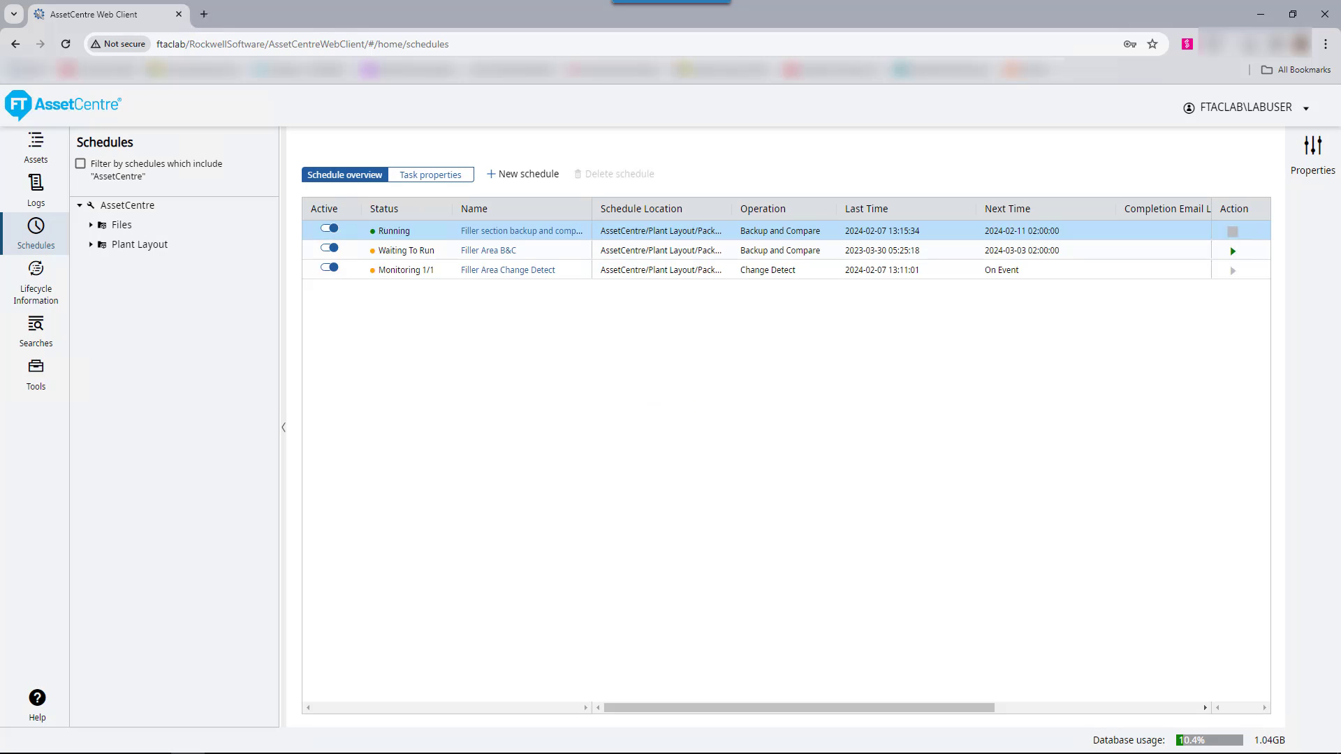
left_click(431, 174)
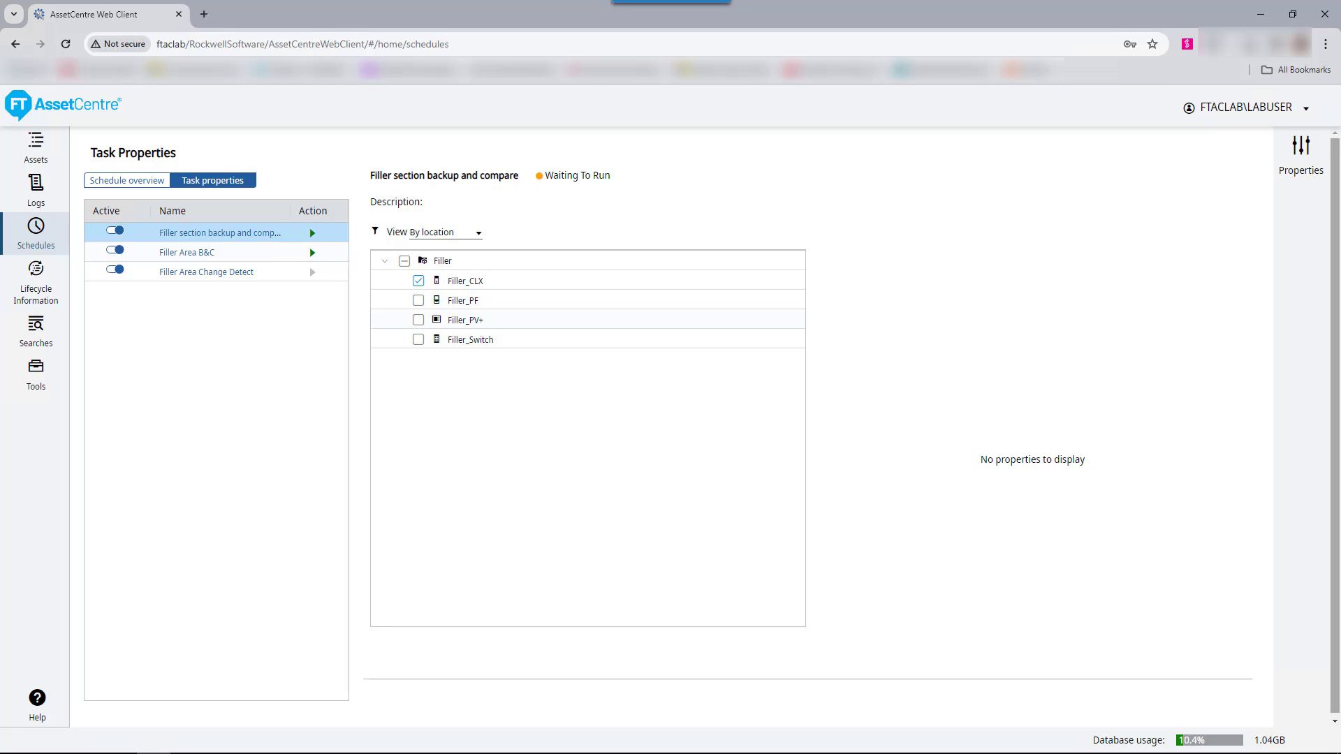
Open the Filler_CLX compare report PDF at the TempRout routine on page 3
left_click(35, 188)
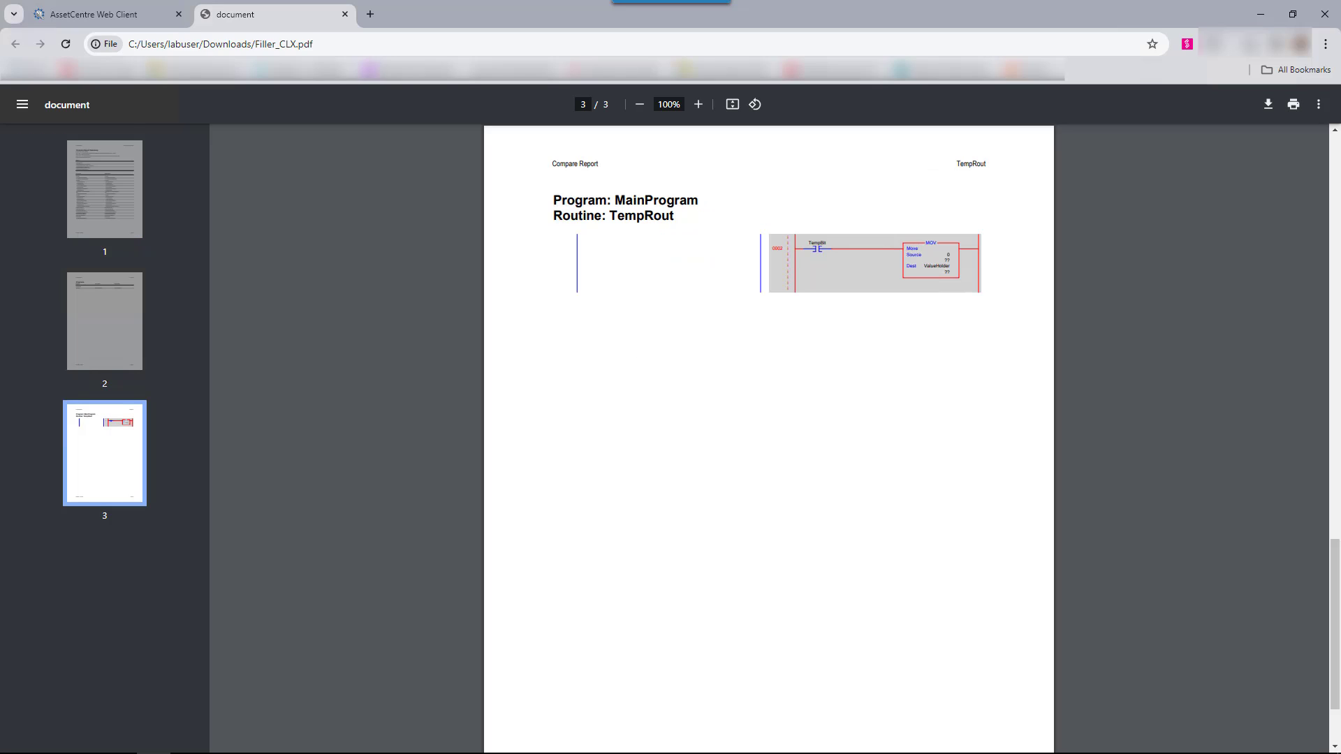
Back in the web client, check Filler_CLX.ACD history, then return to Schedules
left_click(103, 14)
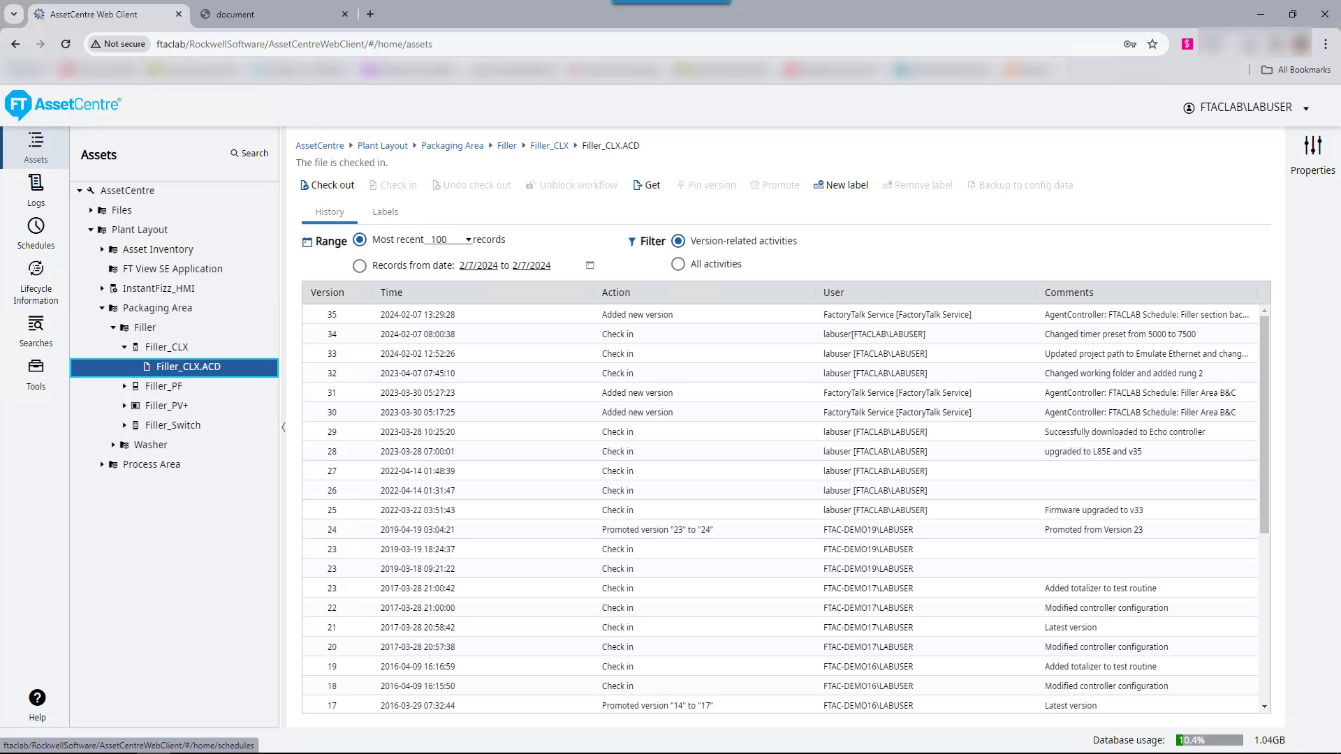
left_click(35, 231)
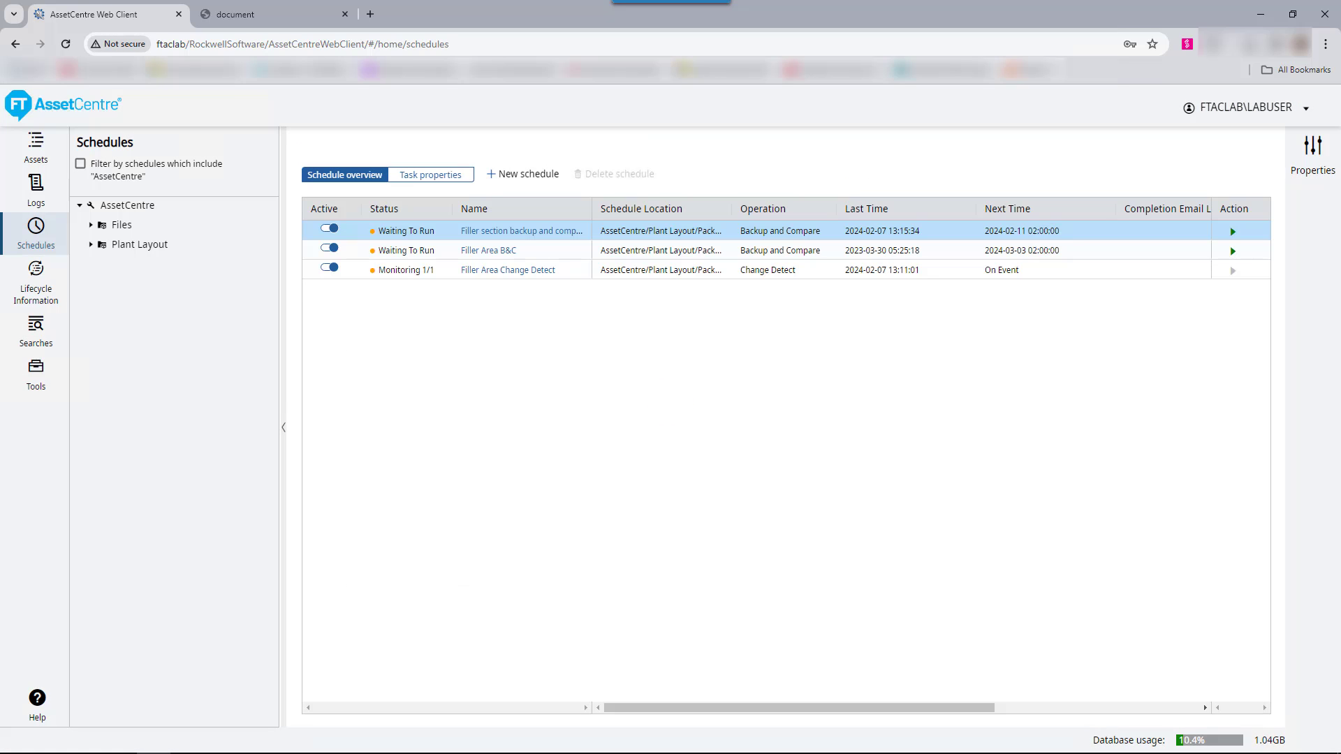
Switch off the Filler section schedule, close its properties unchanged, and confirm its deletion
left_click(331, 229)
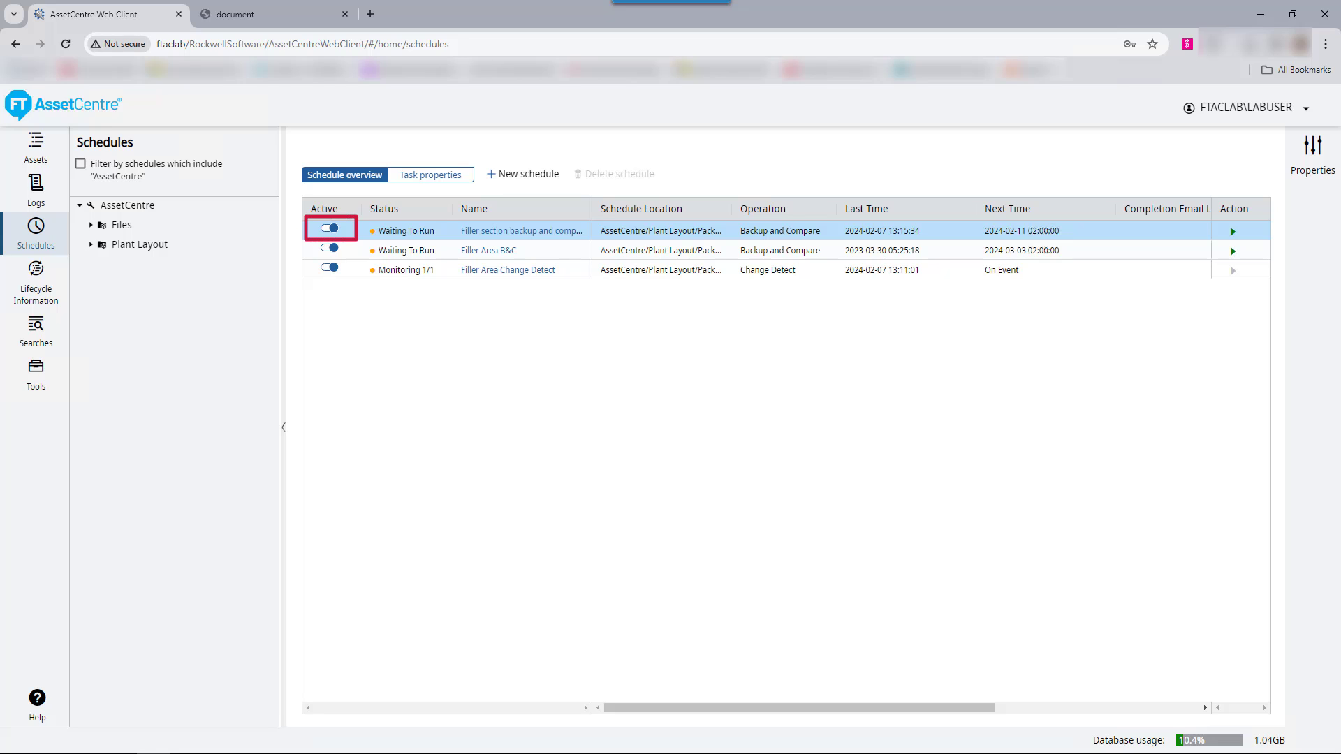
left_click(331, 228)
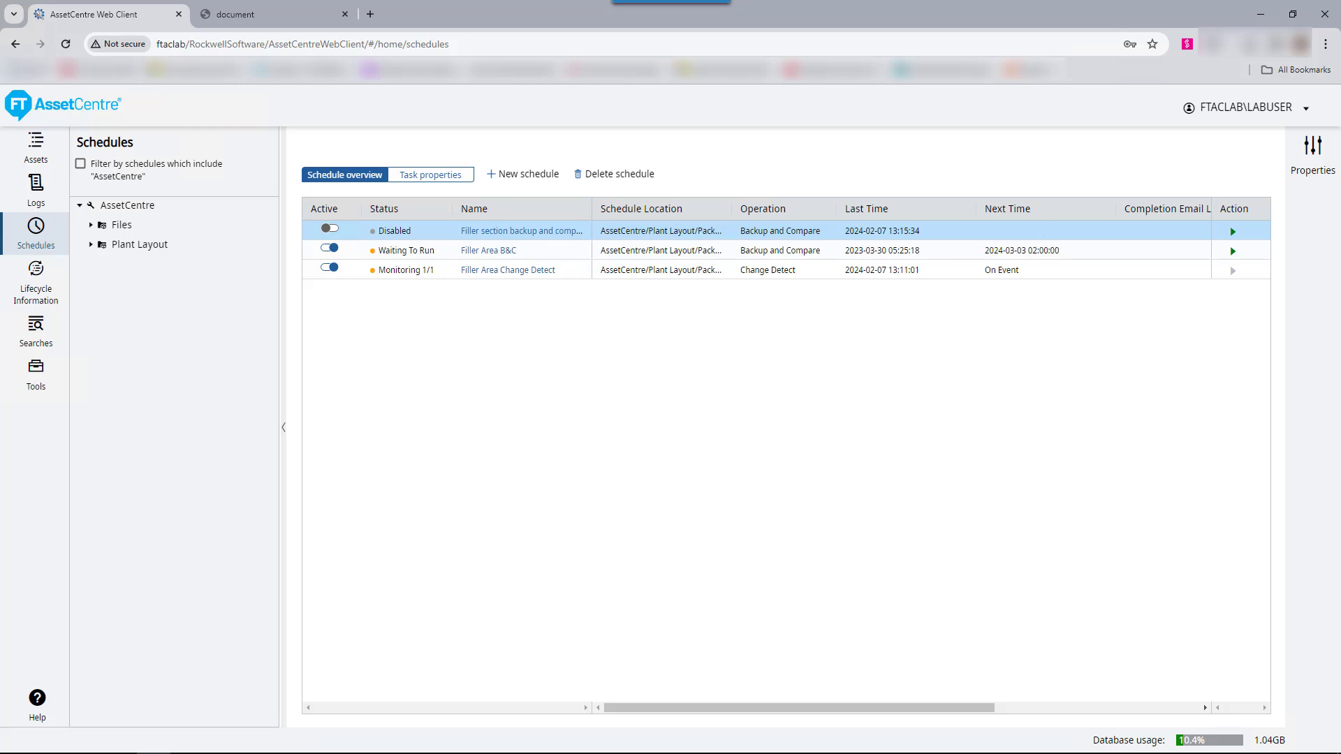
left_click(522, 230)
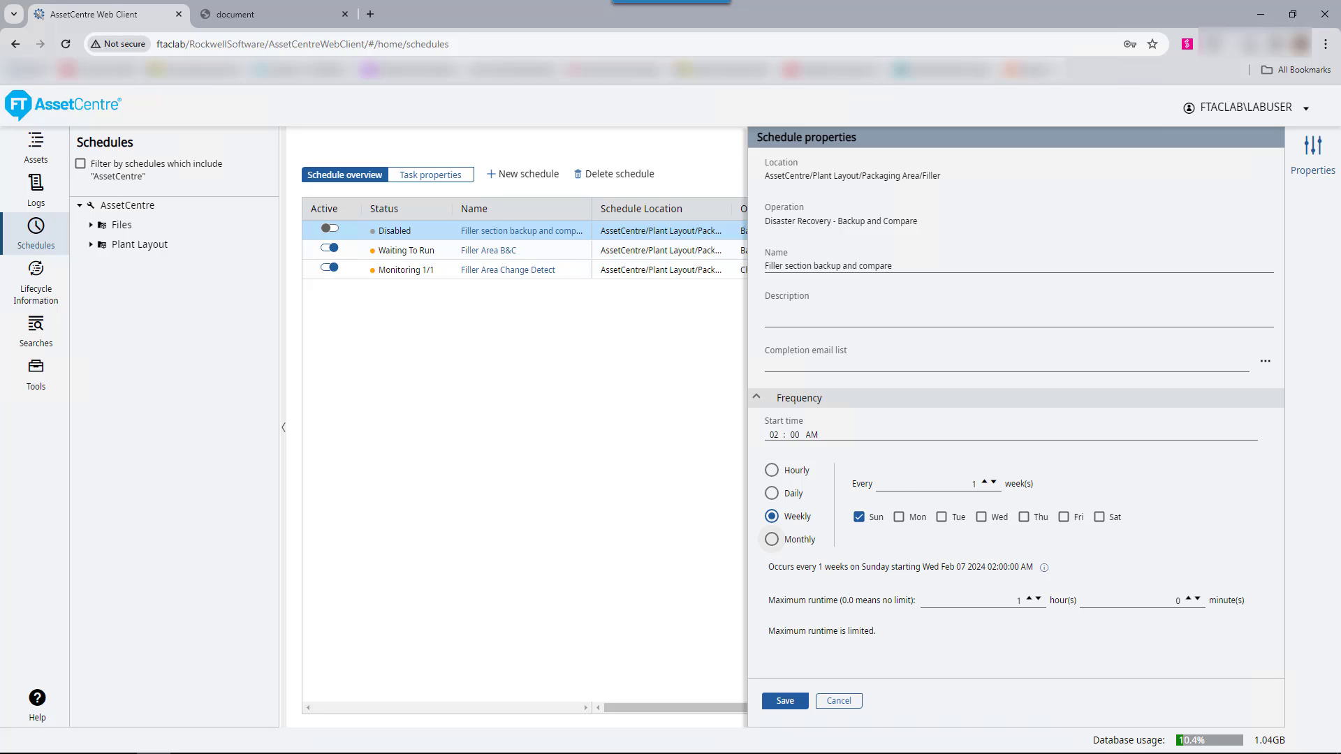
left_click(771, 540)
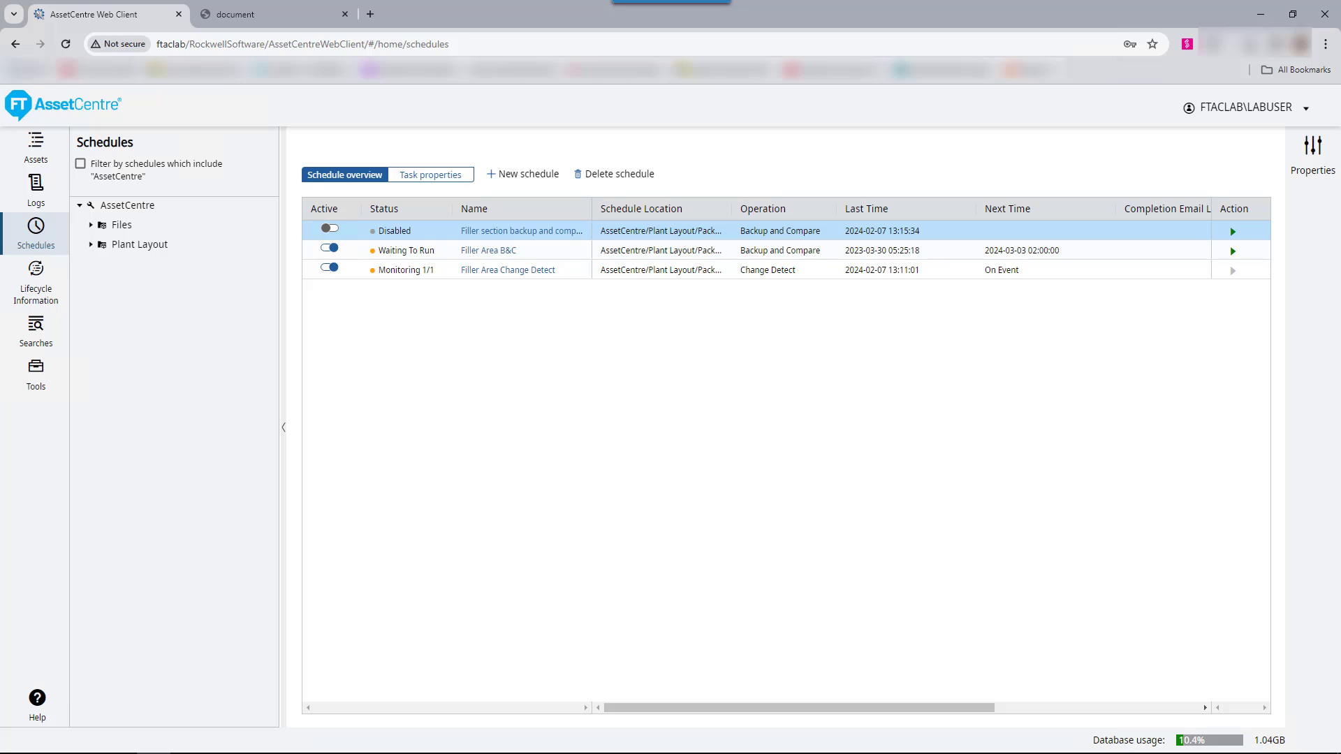
left_click(619, 174)
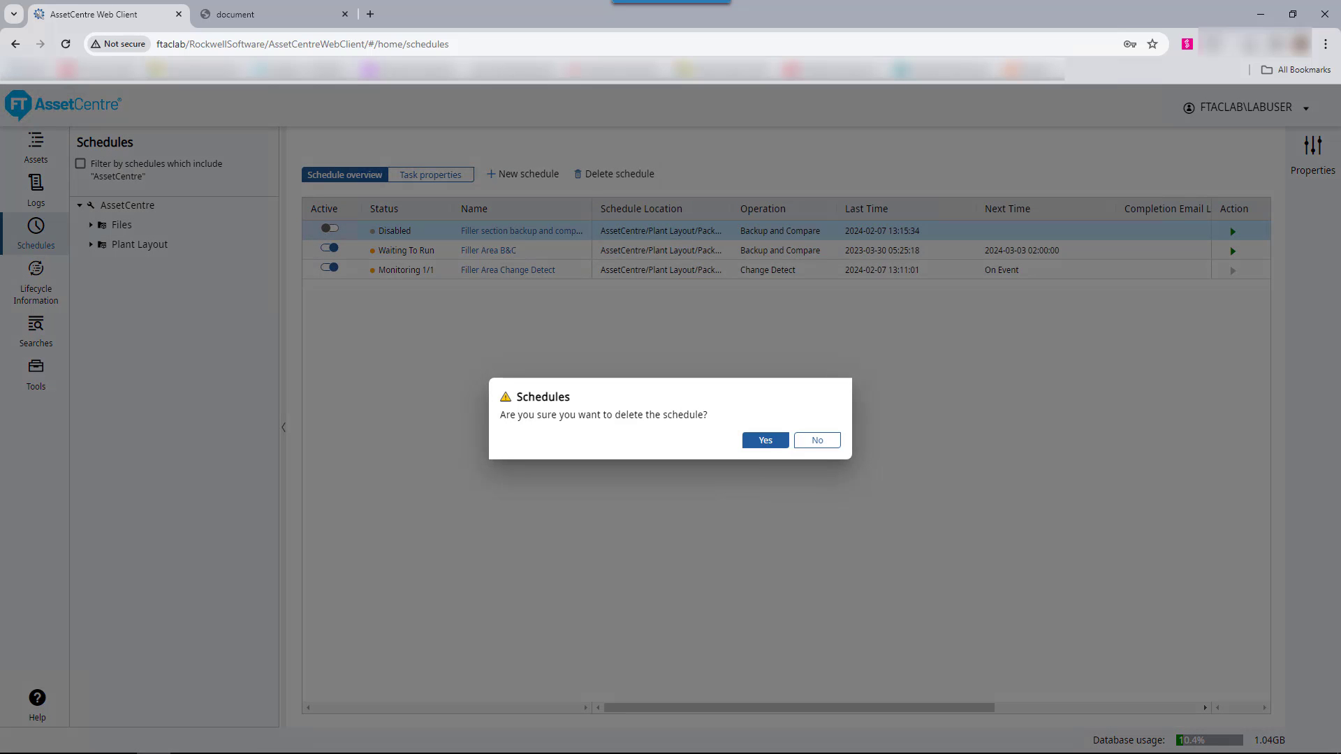
left_click(763, 440)
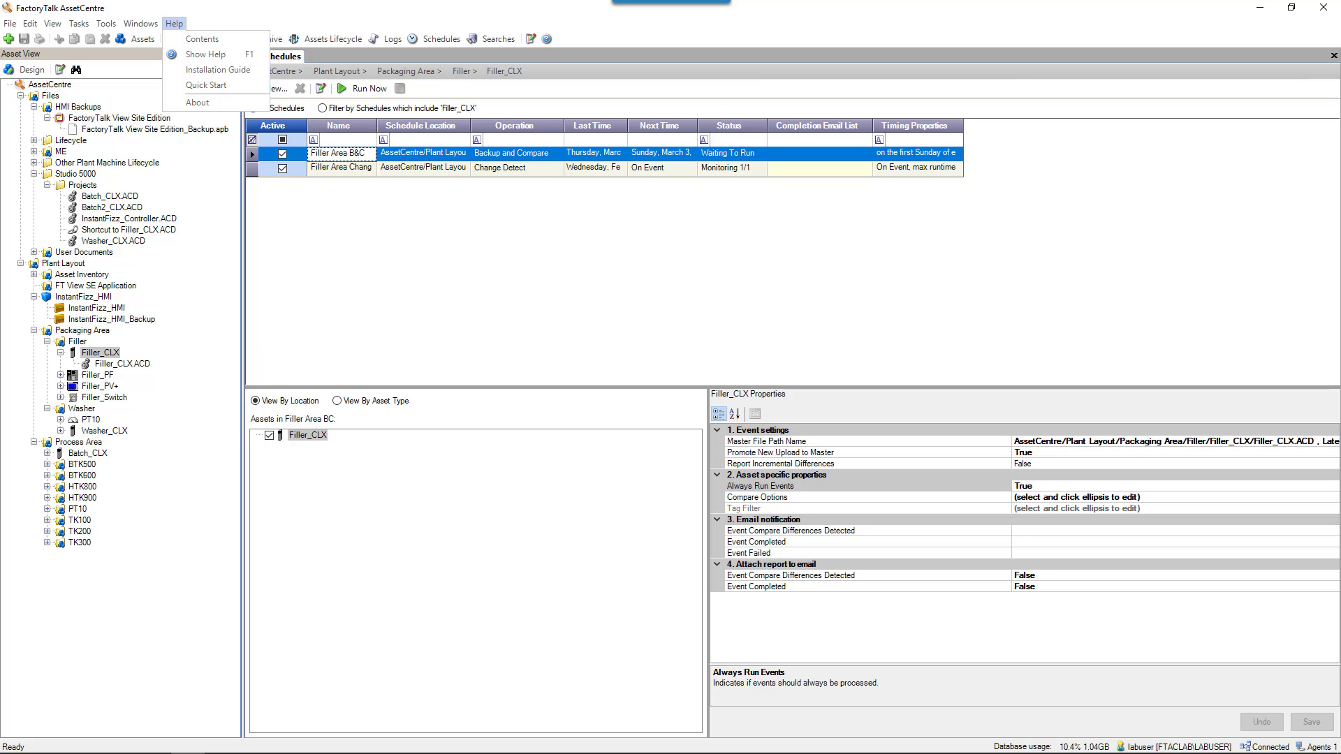
In Help > About, show the Disaster Recovery - Rockwell license under Server Features
left_click(197, 103)
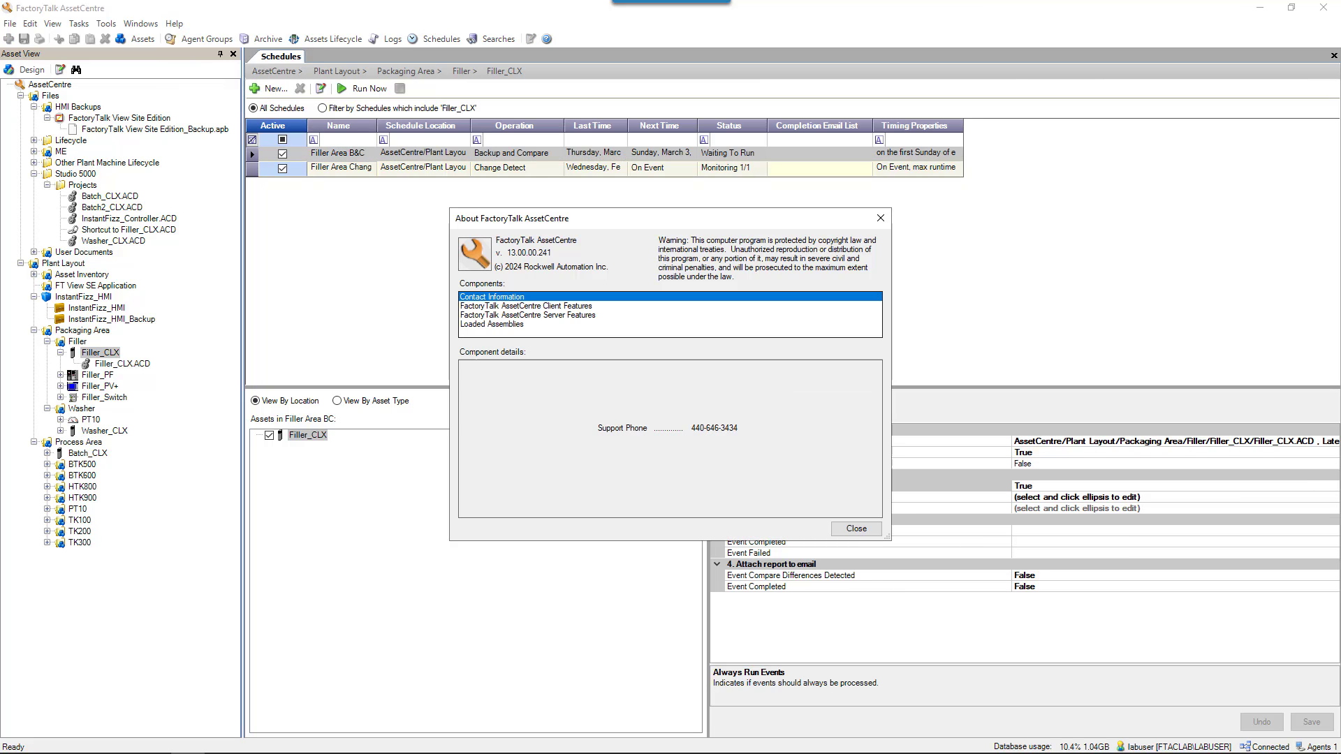
left_click(528, 313)
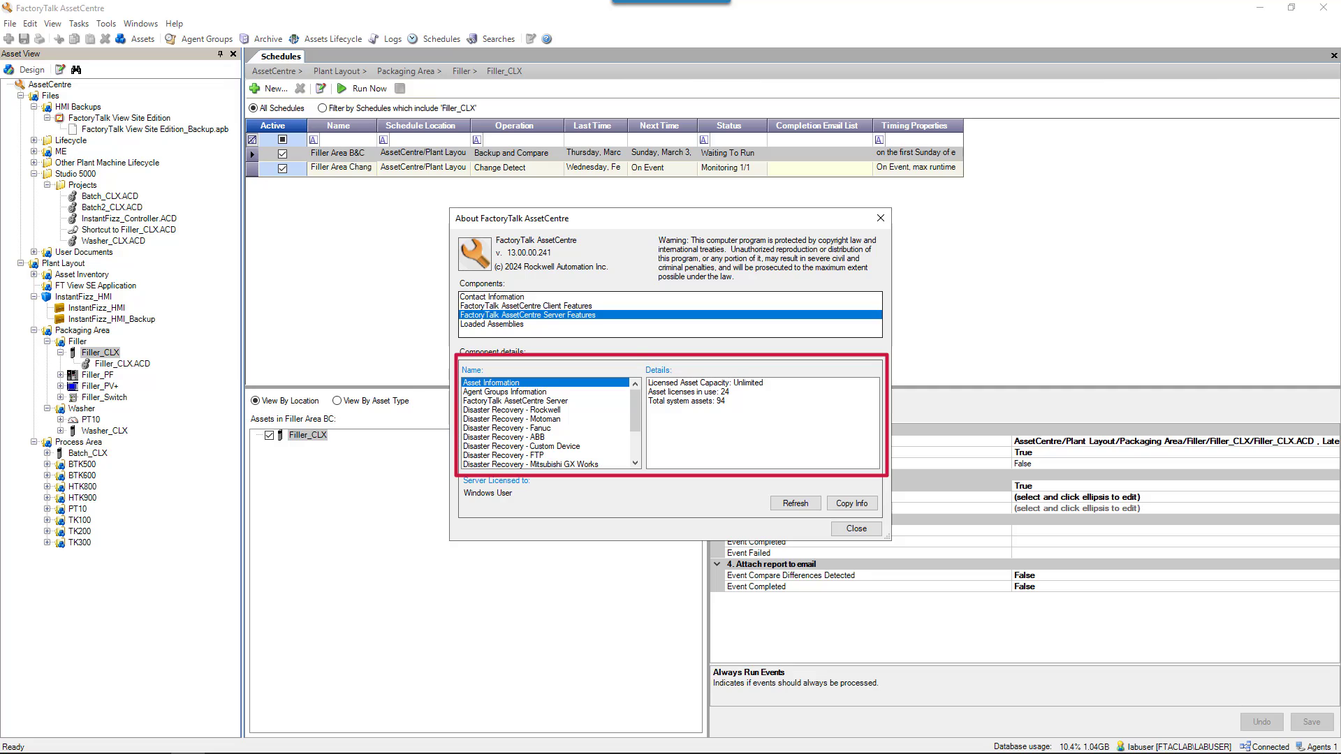
left_click(514, 410)
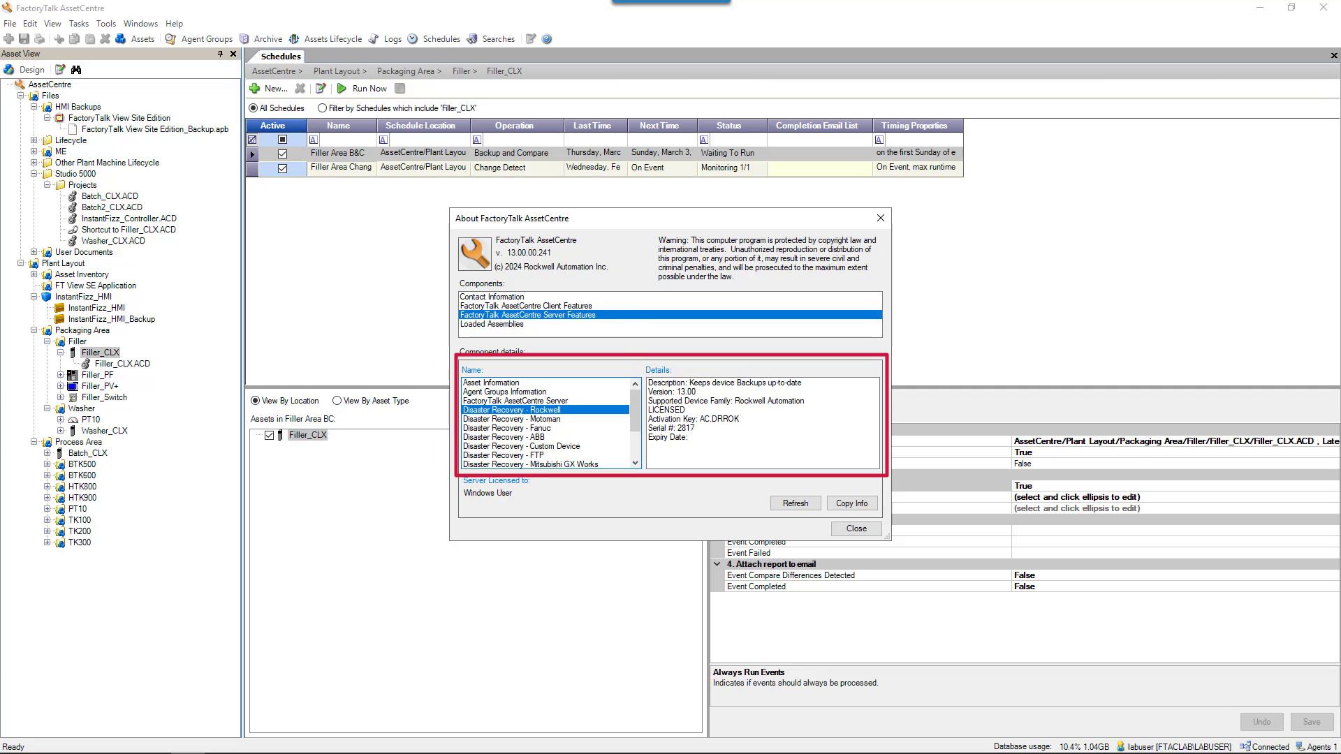